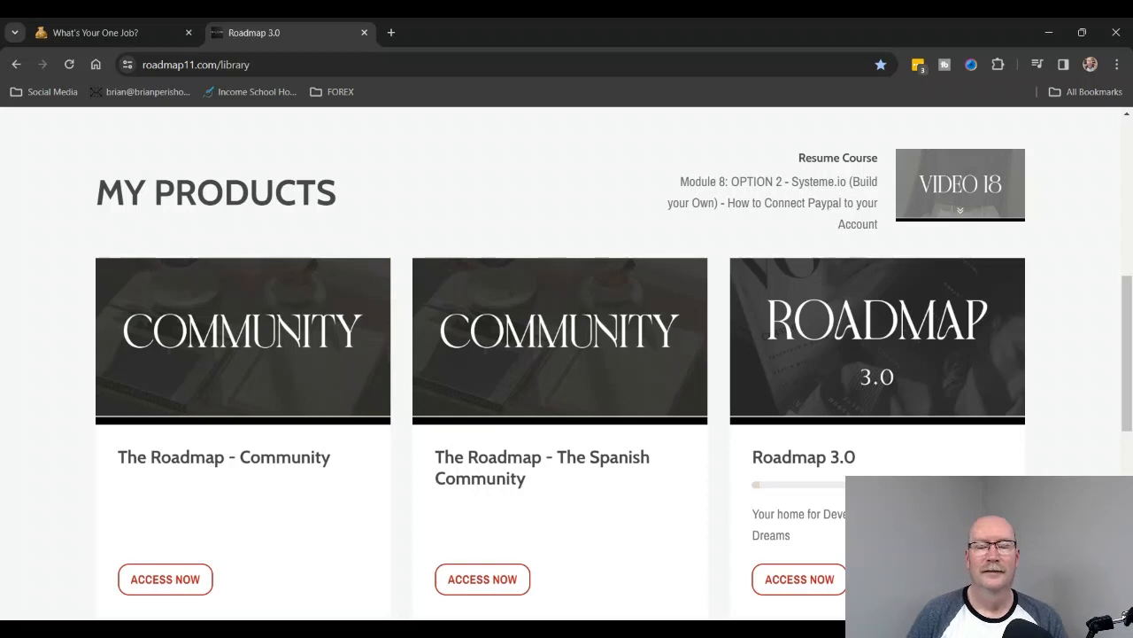
{"action": "mouse_move", "coordinate": [620, 605]}
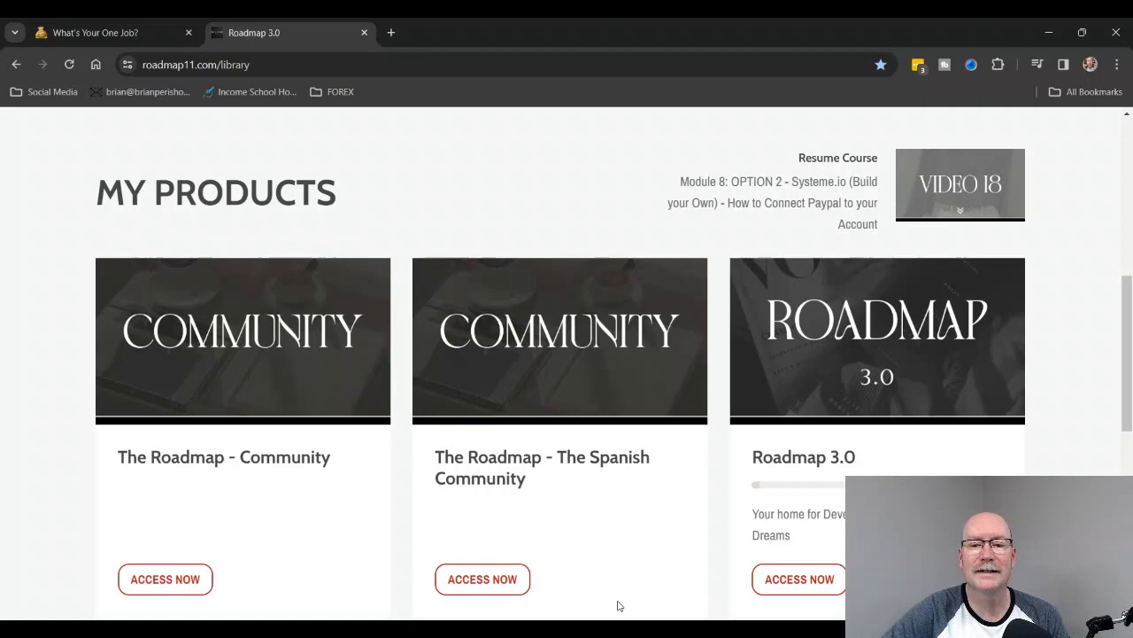
Scroll through the Roadmap 3.0 course page's five stage carousels of modules.
{"action": "scroll", "scroll_direction": "up", "scroll_amount": 3}
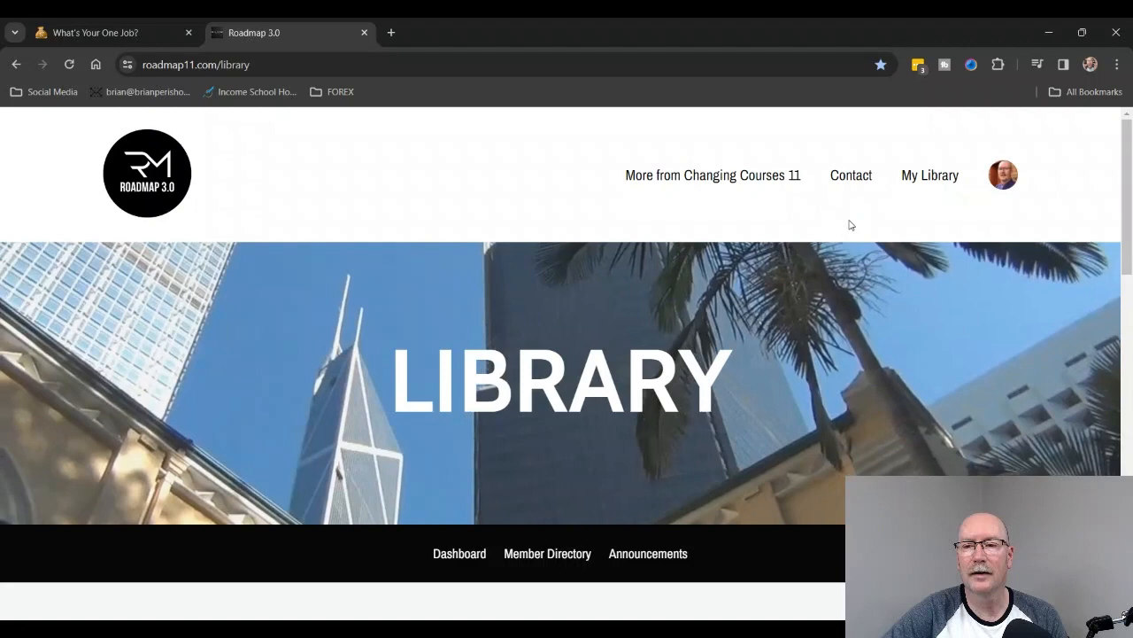
{"action": "scroll", "scroll_direction": "down", "scroll_amount": 3}
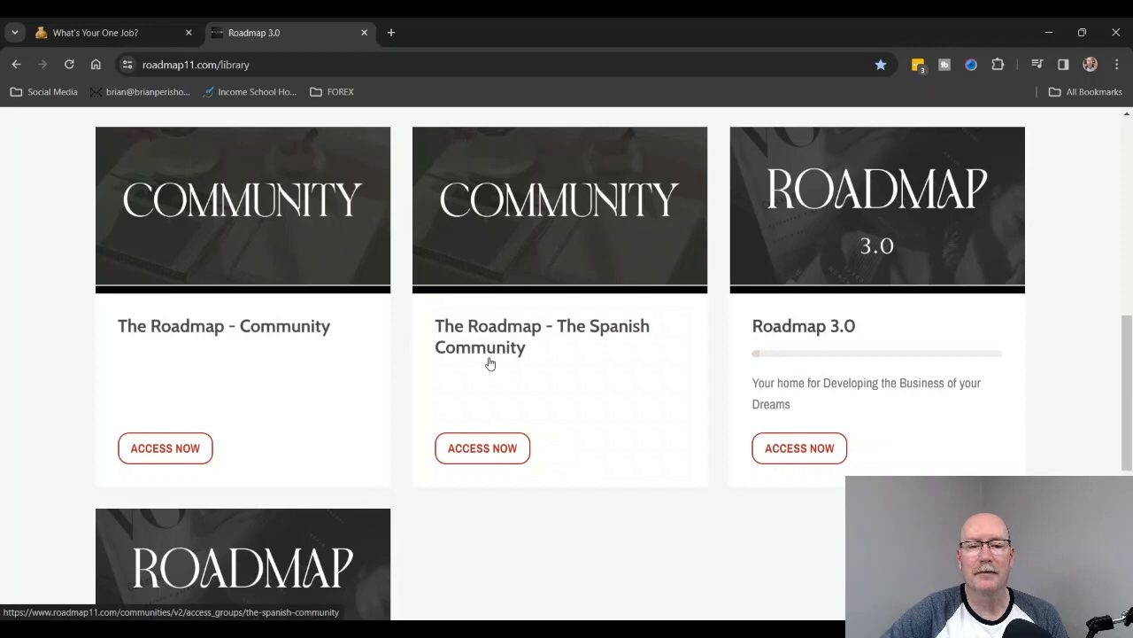
{"action": "mouse_move", "coordinate": [982, 381]}
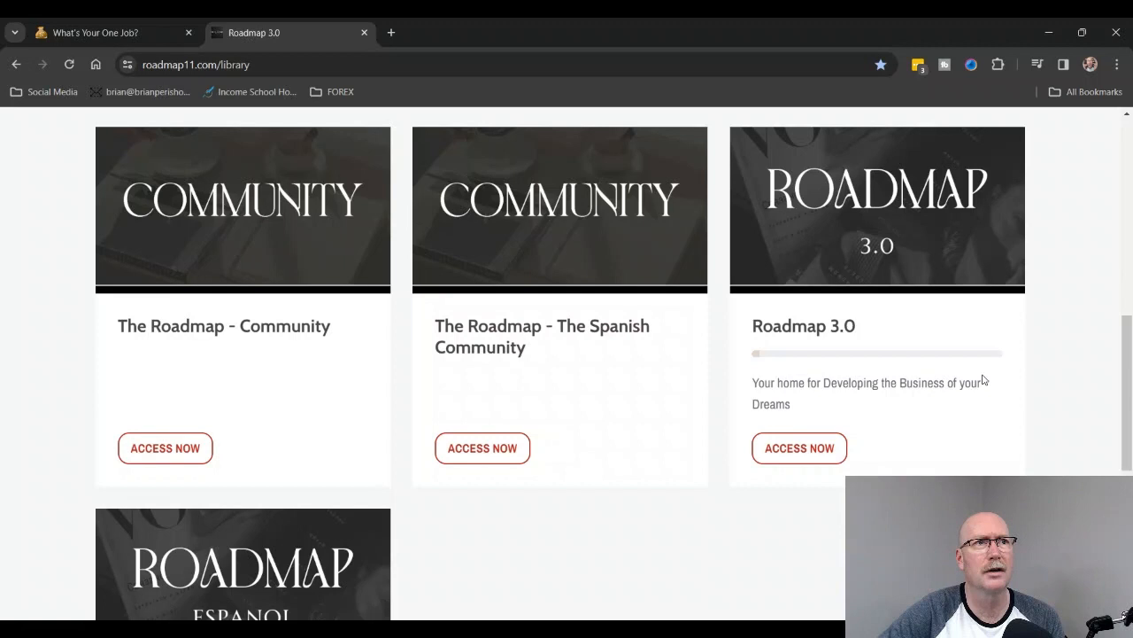
{"action": "scroll", "scroll_direction": "down", "scroll_amount": 3}
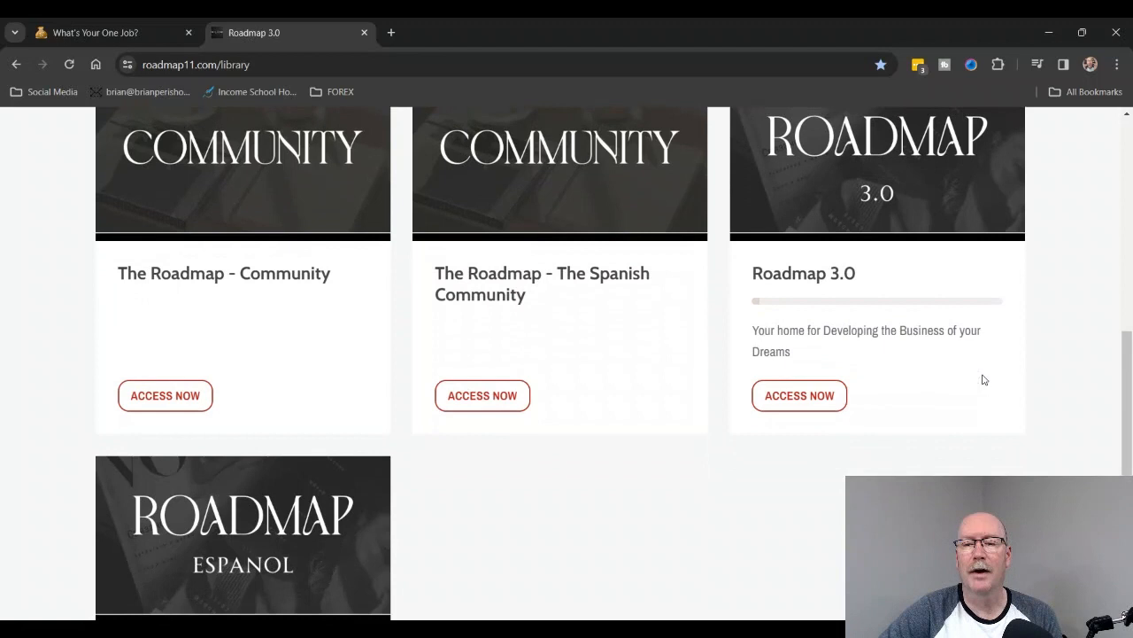
{"action": "scroll", "scroll_direction": "down", "scroll_amount": 3}
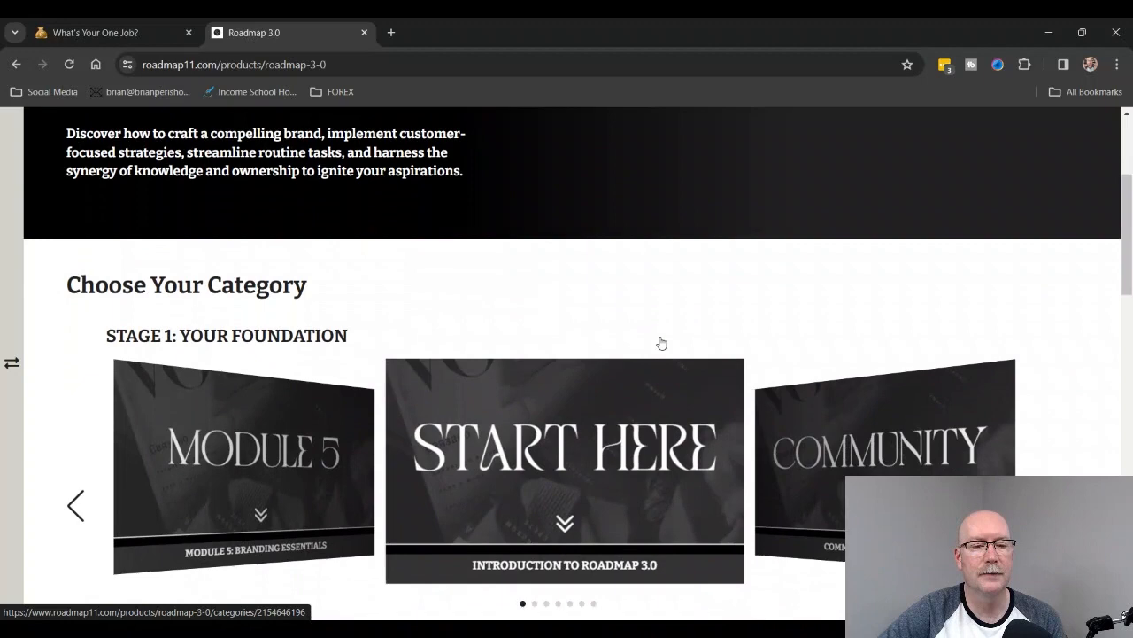
{"action": "scroll", "scroll_direction": "down", "scroll_amount": 3}
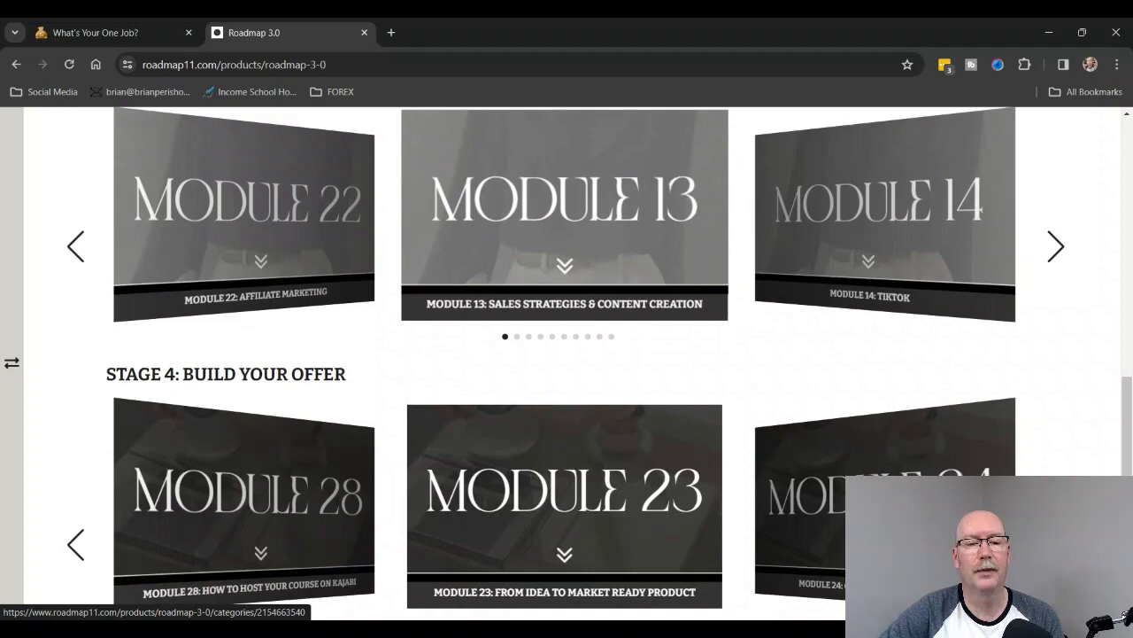
{"action": "scroll", "scroll_direction": "down", "scroll_amount": 3}
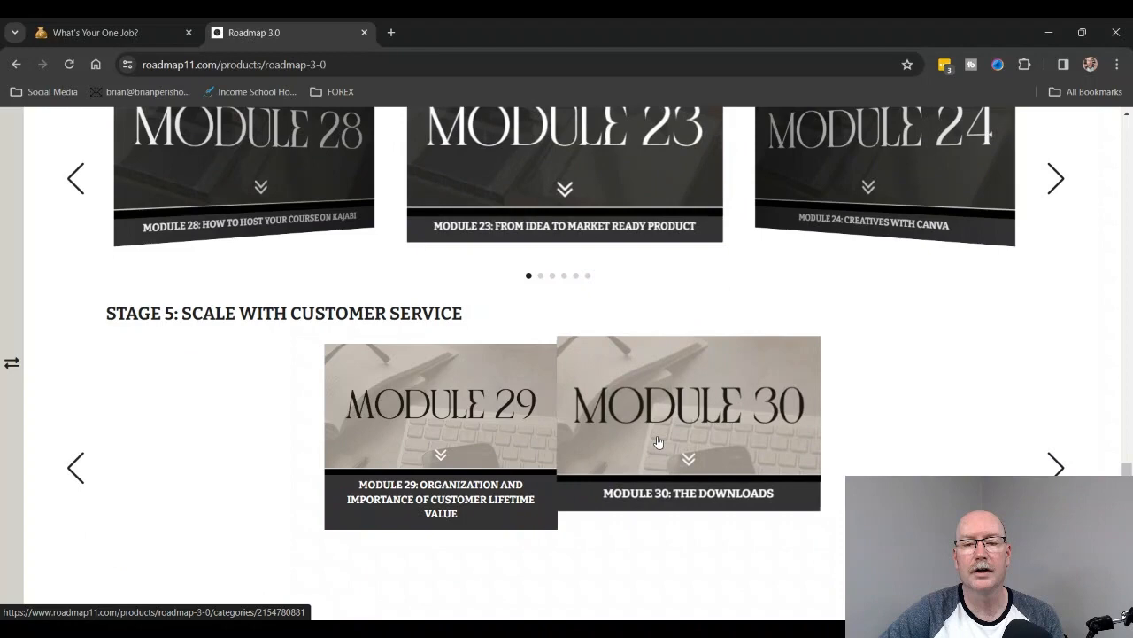
{"action": "scroll", "scroll_direction": "up", "scroll_amount": 3}
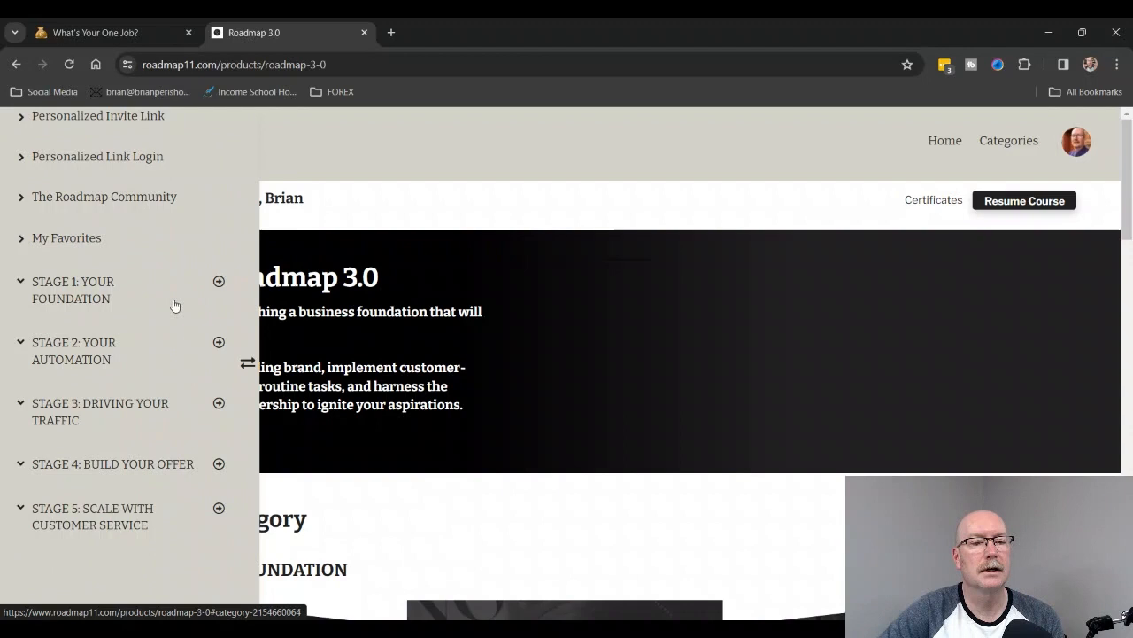
Expand STAGE 2: YOUR AUTOMATION in the sidebar to list Modules 6 through 12.
{"action": "left_click", "coordinate": [73, 290]}
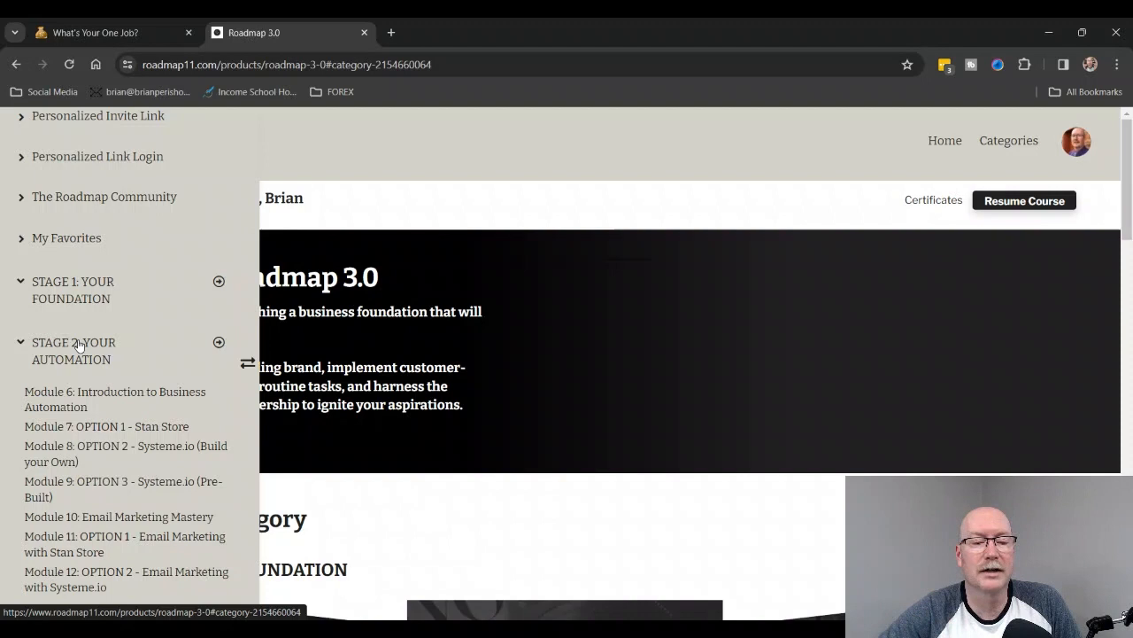
Scroll the sidebar past Stage 2's modules back to the five stage headings.
{"action": "scroll", "scroll_direction": "down", "scroll_amount": 3}
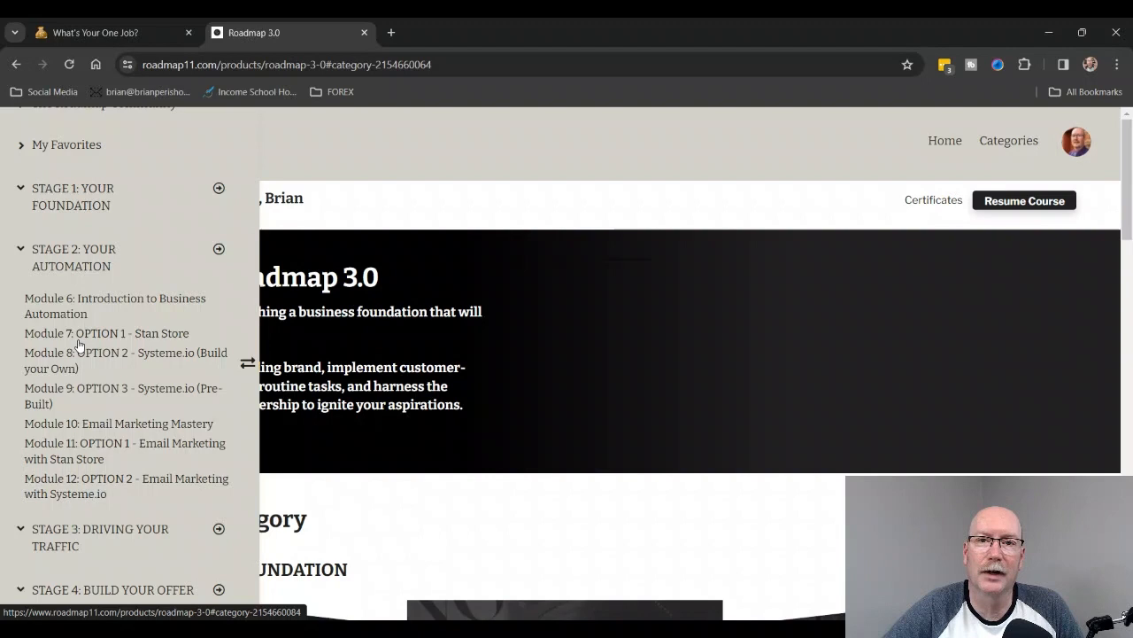
{"action": "mouse_move", "coordinate": [207, 310]}
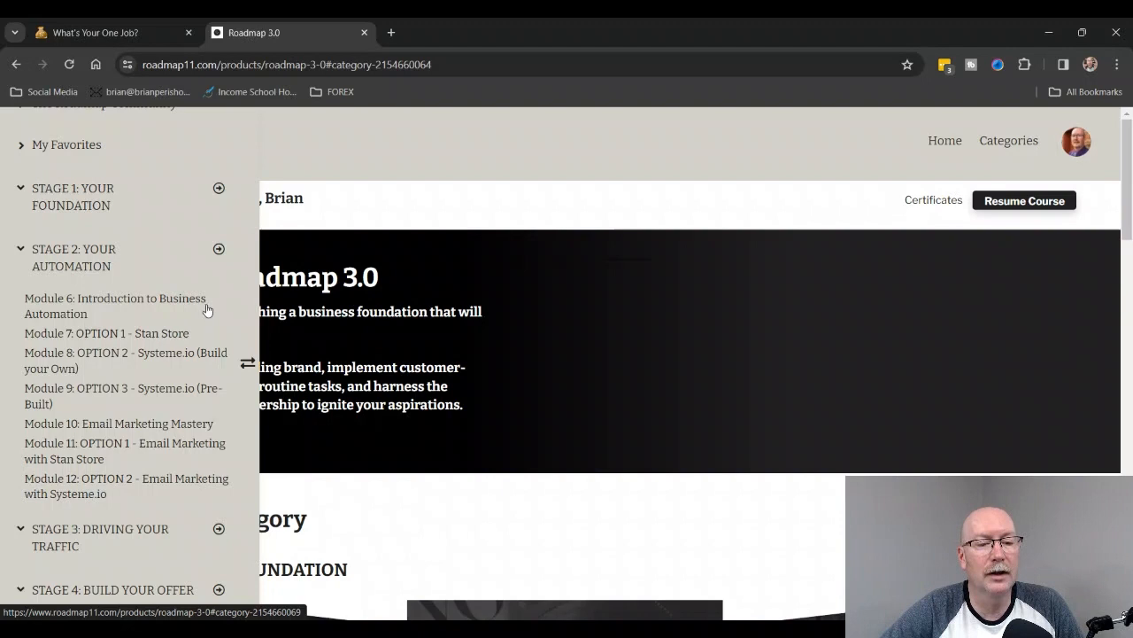
{"action": "scroll", "scroll_direction": "down", "scroll_amount": 3}
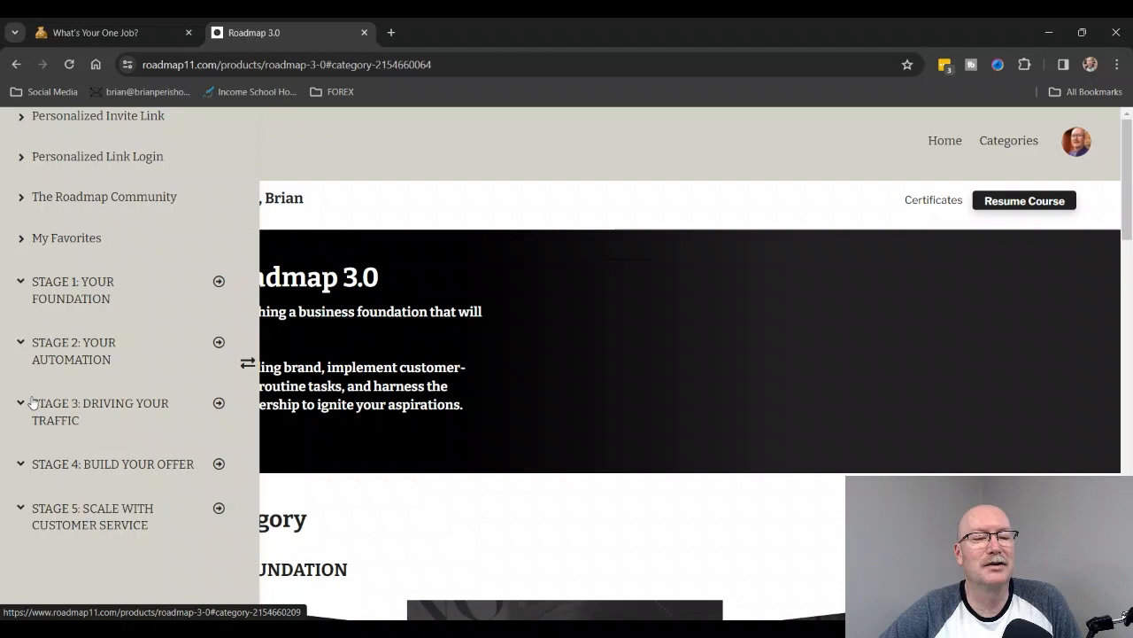
Expand Stage 3, Driving Your Traffic, to list Modules 13 through 22.
{"action": "left_click", "coordinate": [100, 412]}
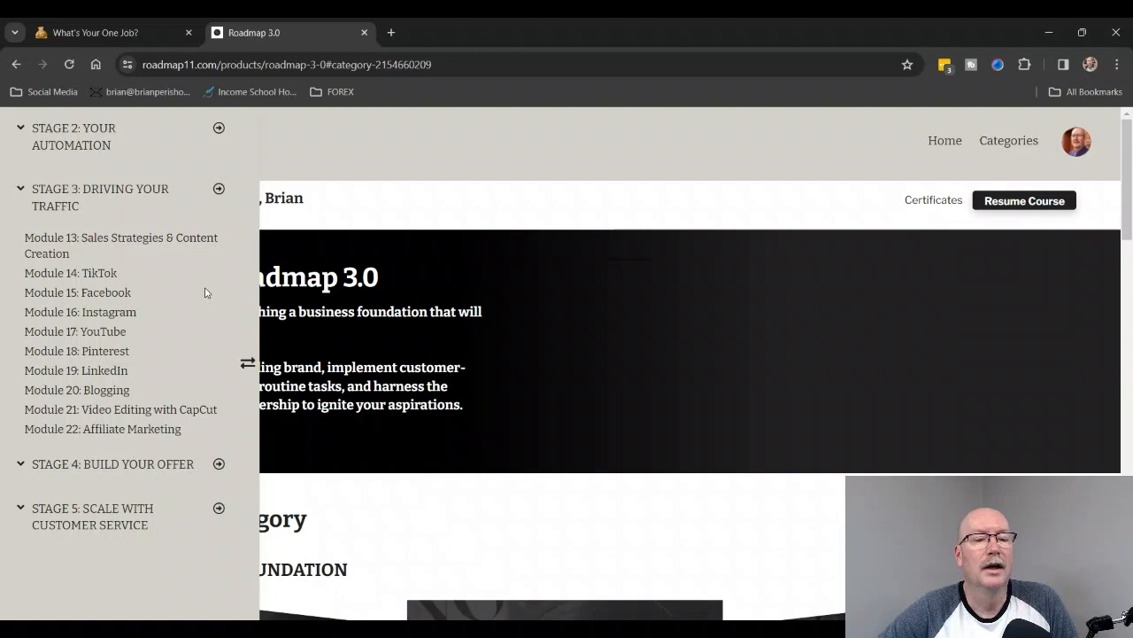
{"action": "mouse_move", "coordinate": [164, 379]}
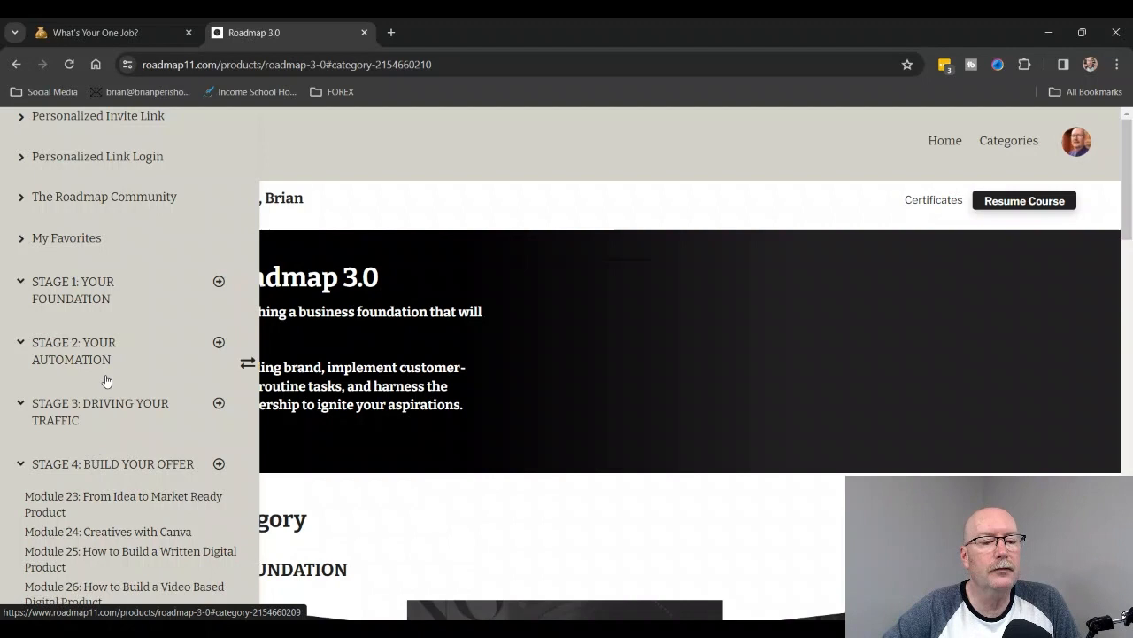
{"action": "scroll", "scroll_direction": "down", "scroll_amount": 3}
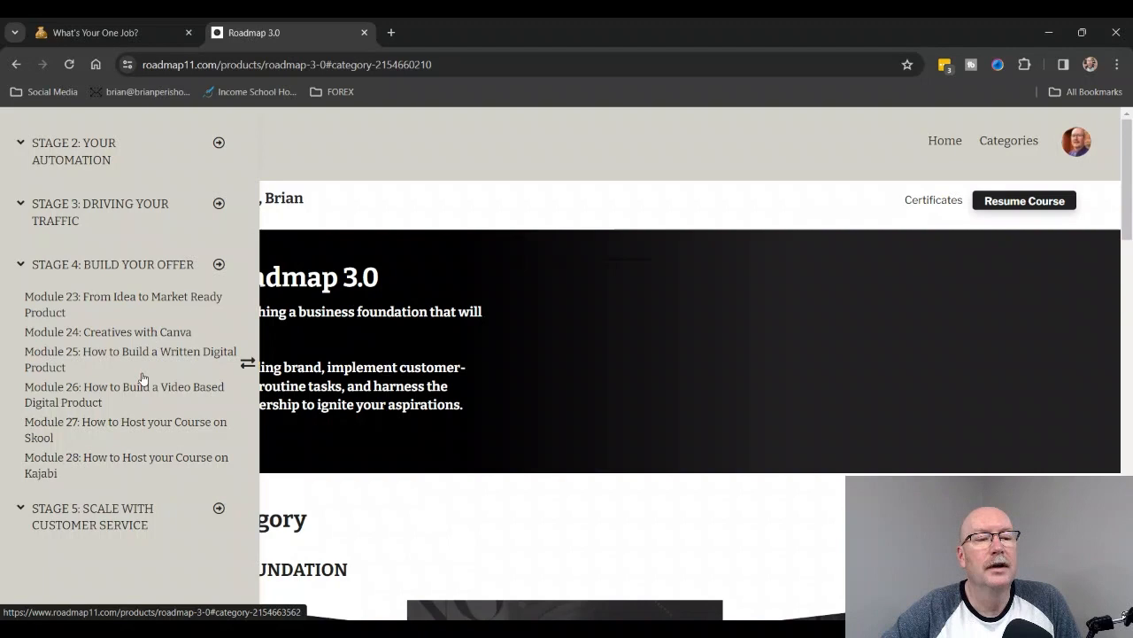
{"action": "mouse_move", "coordinate": [150, 342]}
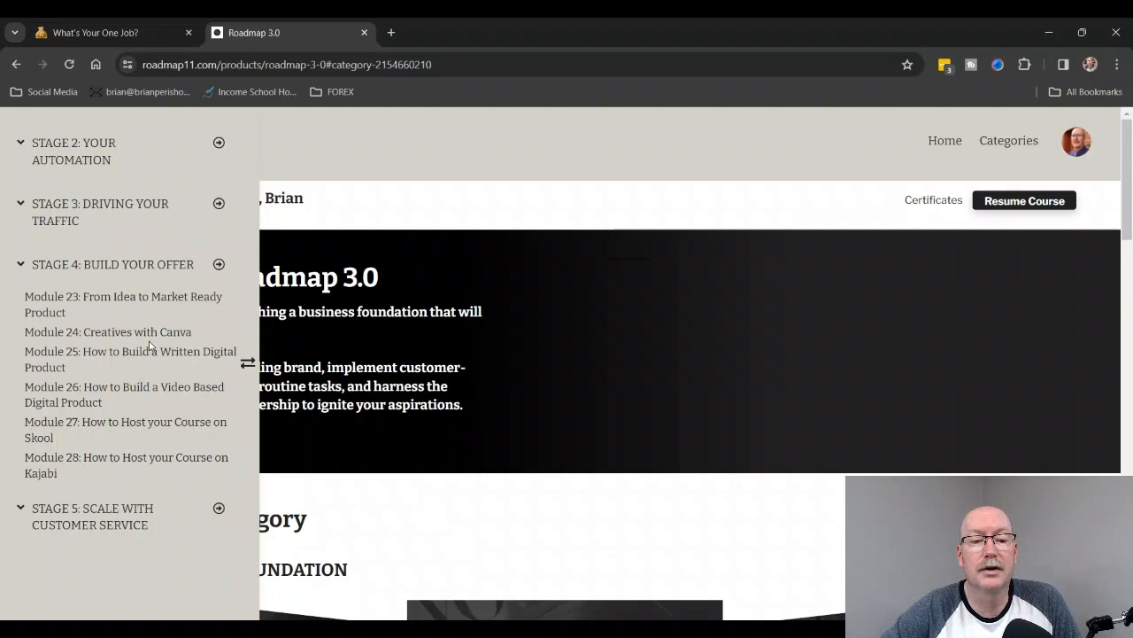
{"action": "mouse_move", "coordinate": [120, 394]}
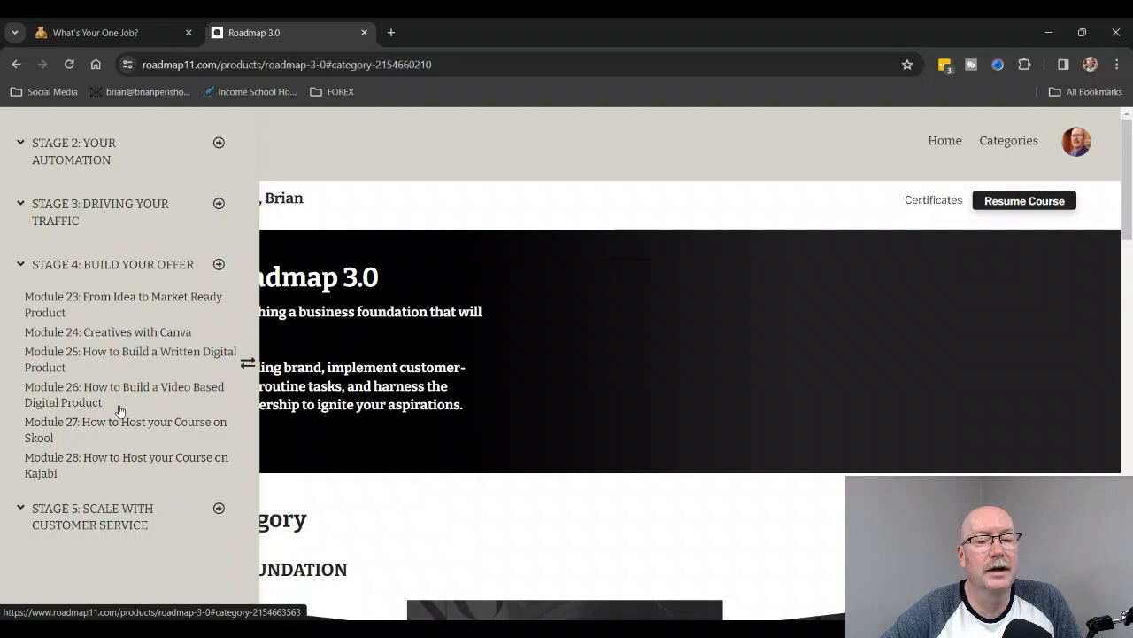
{"action": "mouse_move", "coordinate": [113, 432]}
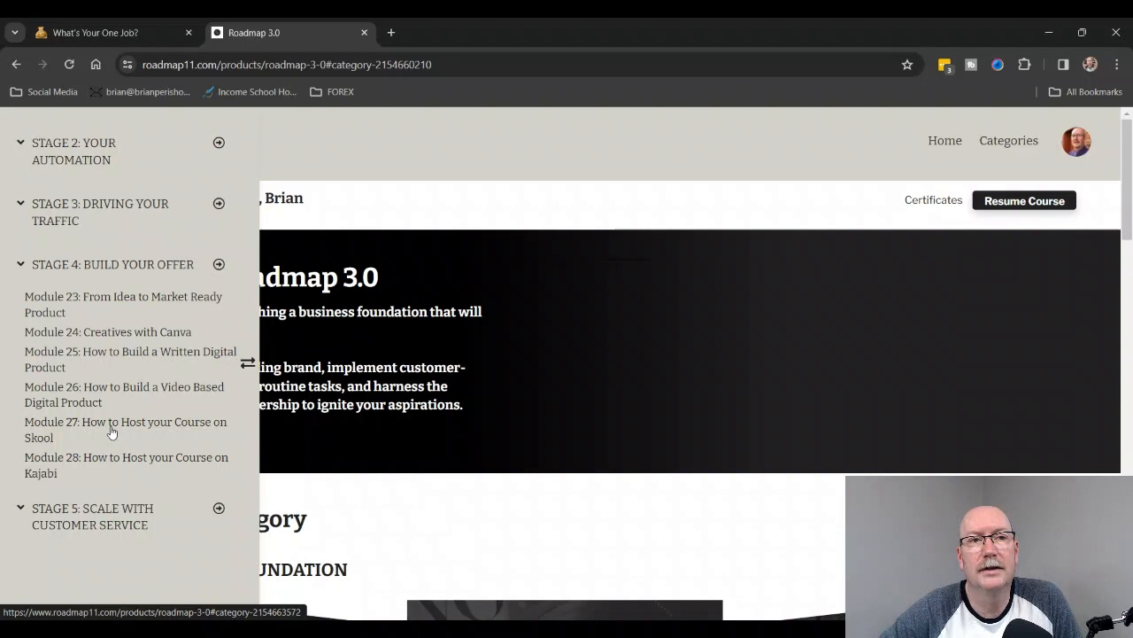
{"action": "mouse_move", "coordinate": [126, 465]}
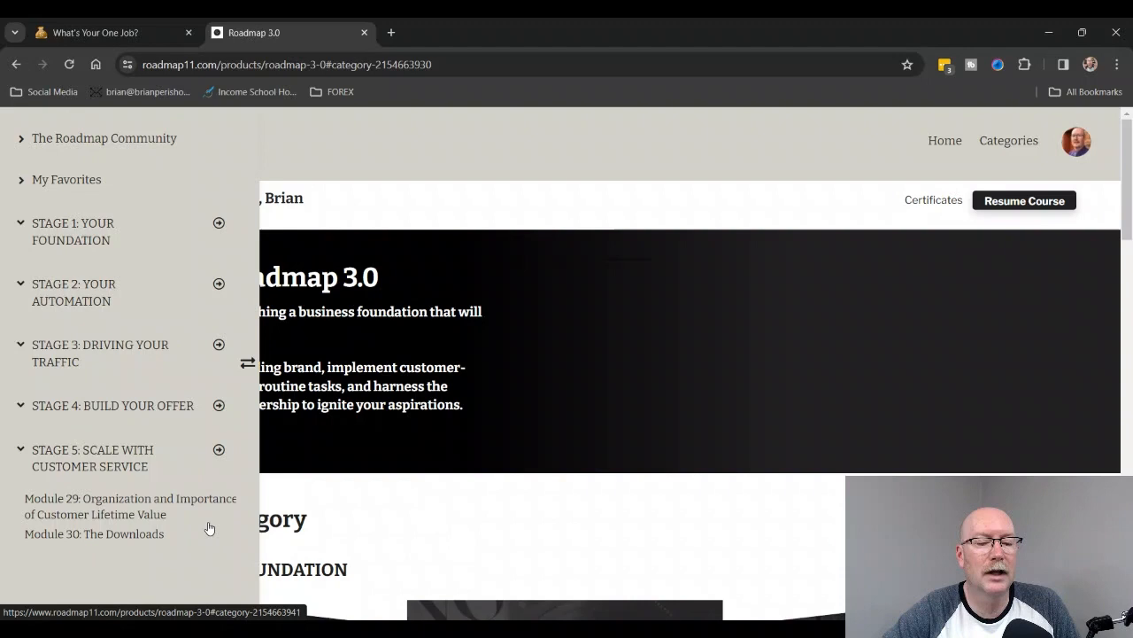
{"action": "mouse_move", "coordinate": [197, 479]}
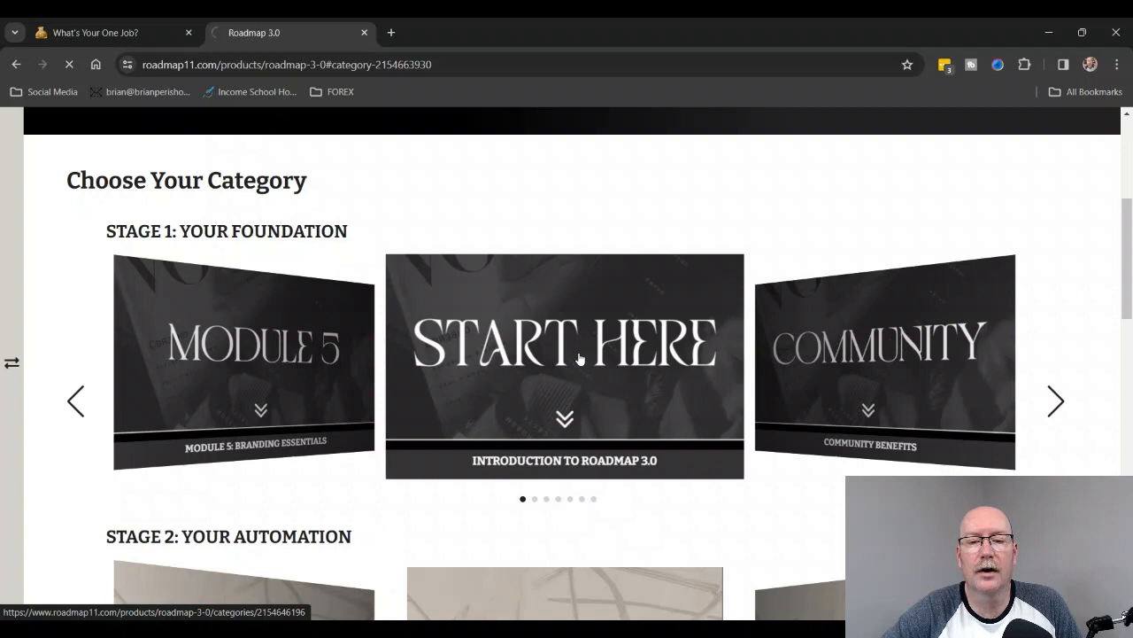
Open the Start Here card, Introduction to Roadmap 3.0, from the Stage 1 carousel.
{"action": "left_click", "coordinate": [564, 361]}
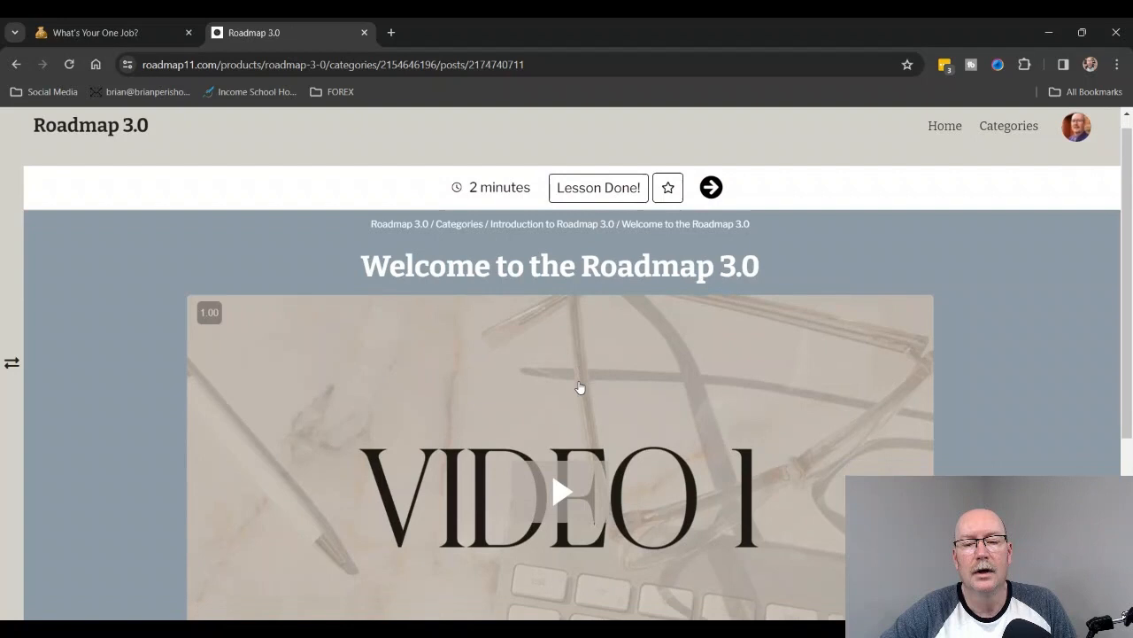